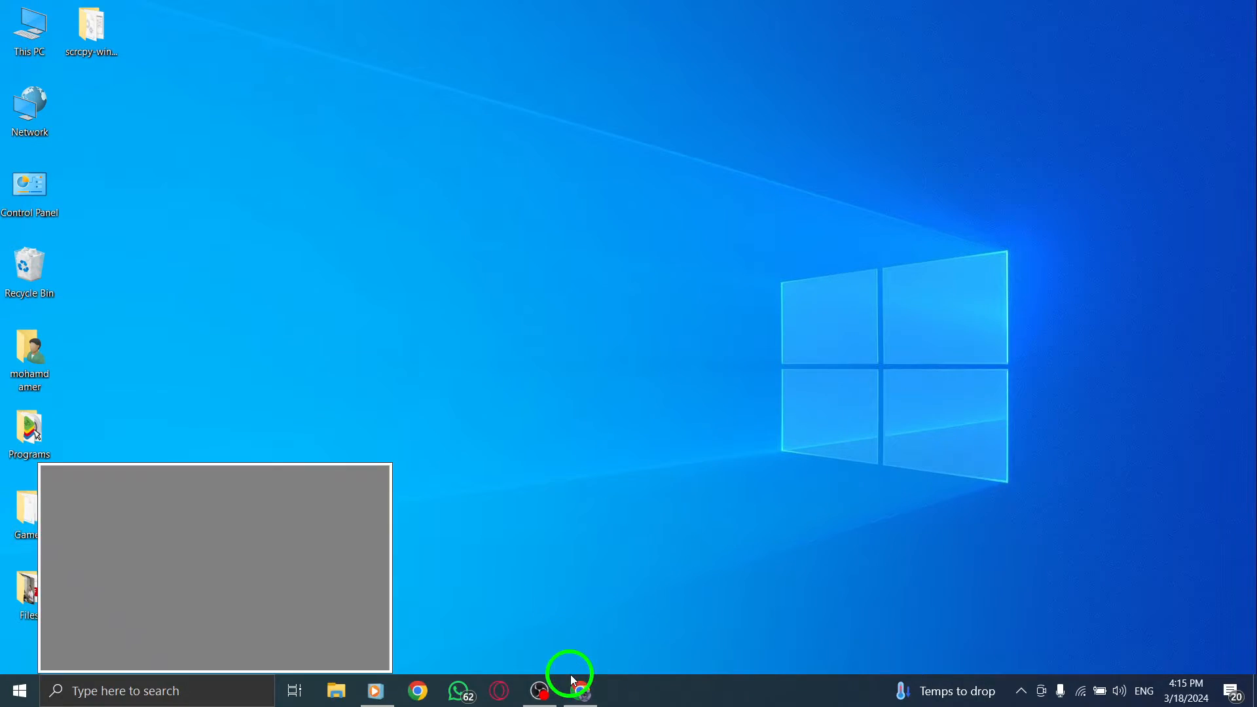
Step: Restore the Chrome window showing the X home feed from the taskbar
click(580, 690)
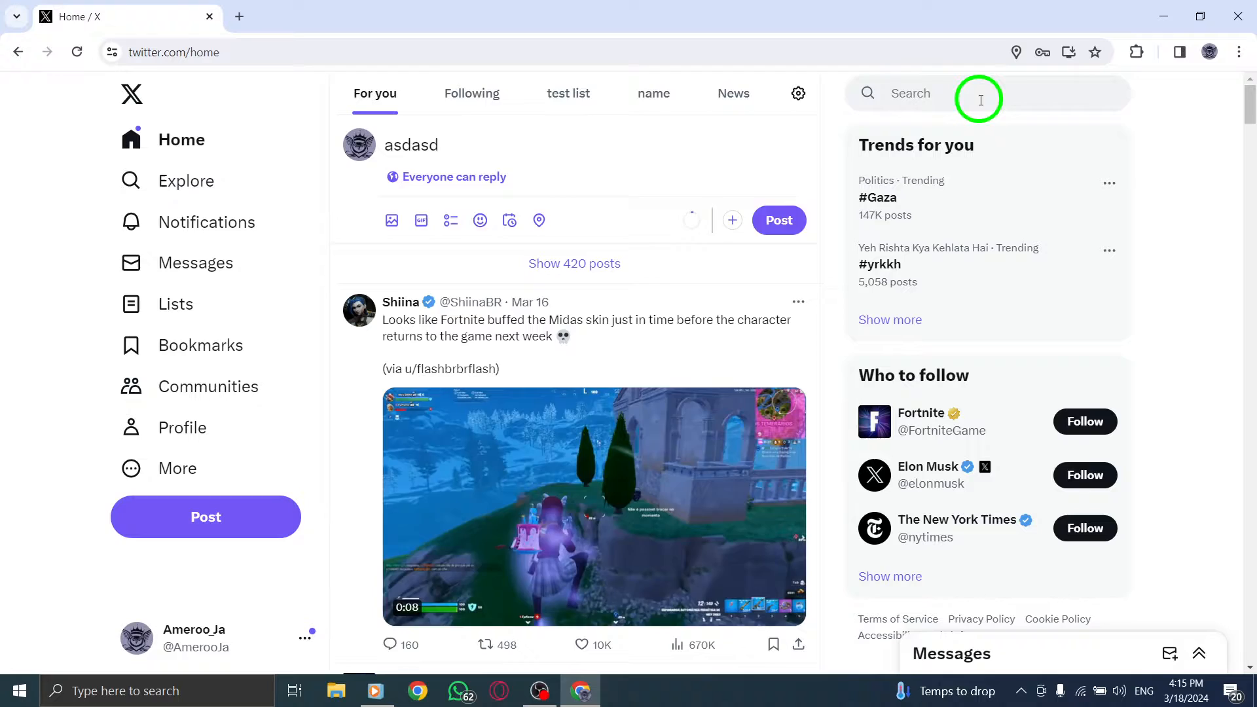
Step: Search X for 'moha' to show matching people and posts
click(963, 93)
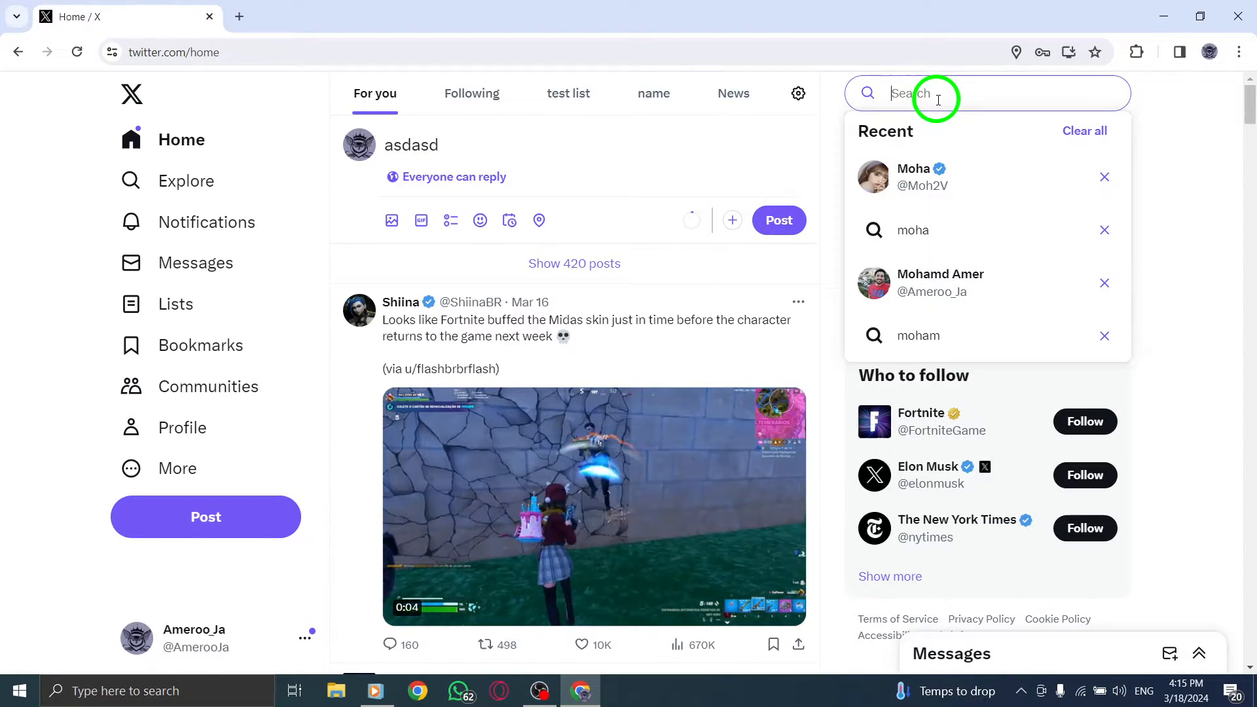
text(moha)
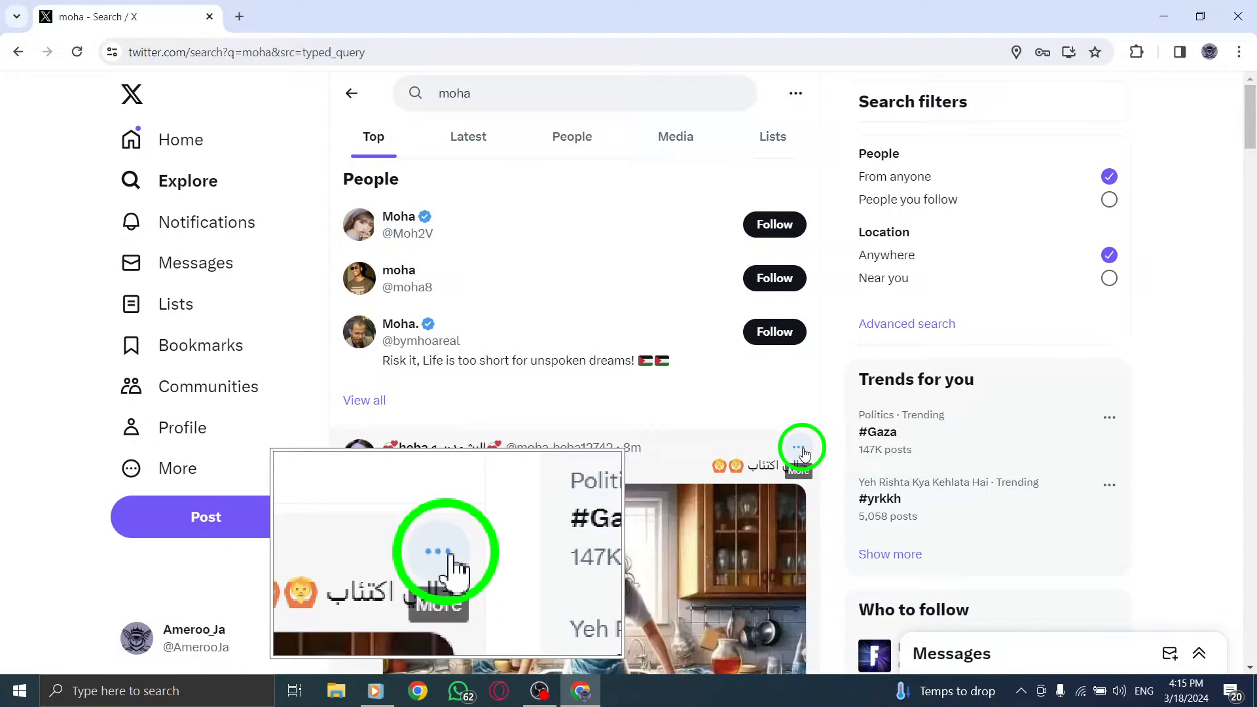
click(799, 445)
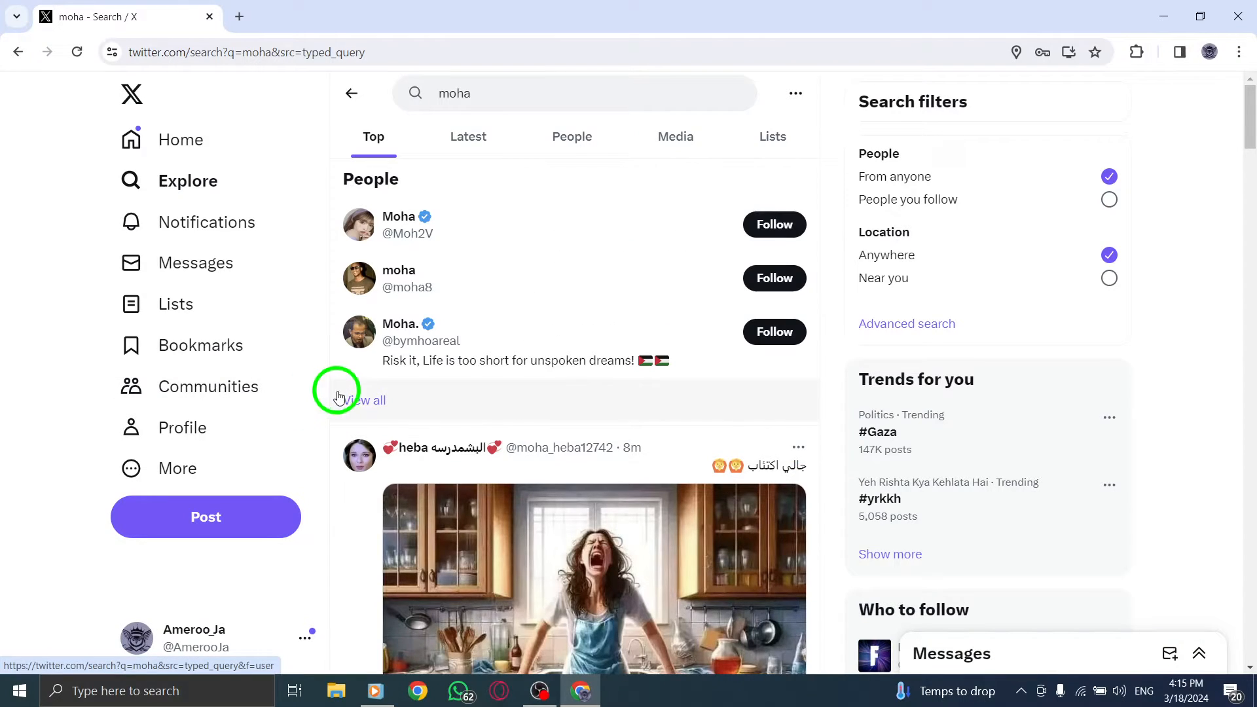
Step: Show the full People list for the 'moha' search via View all
click(369, 399)
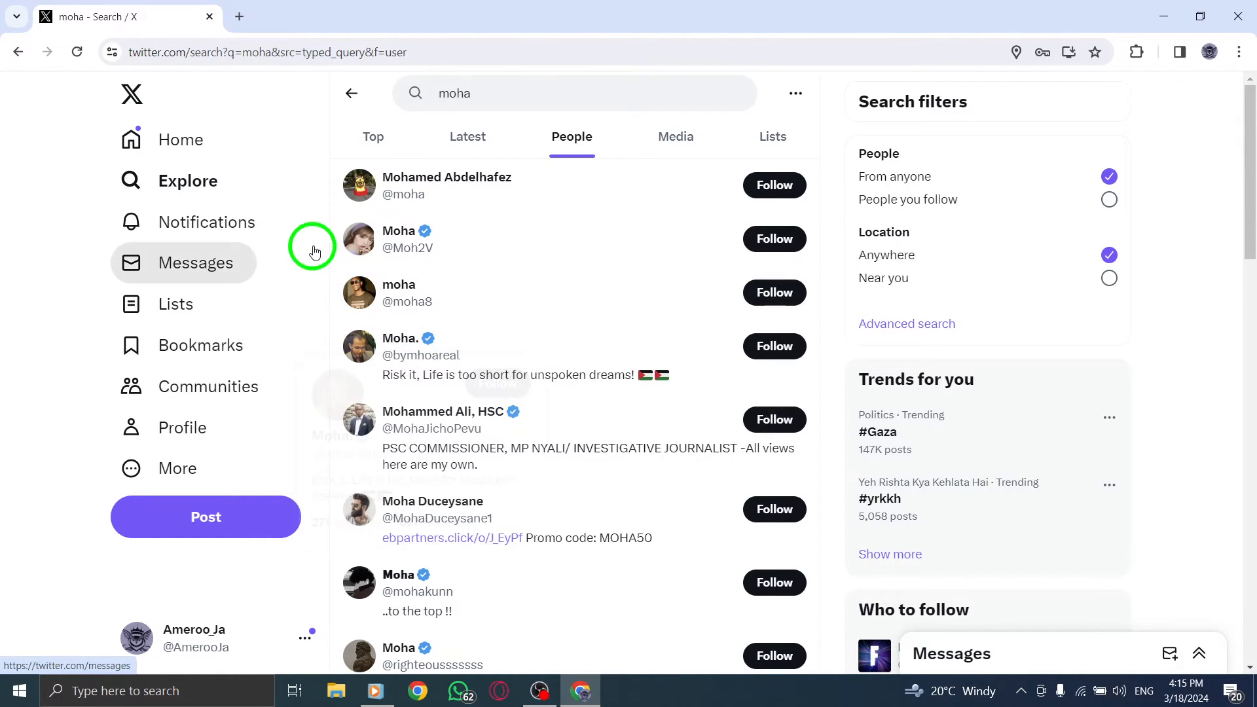
mouse_move(816, 86)
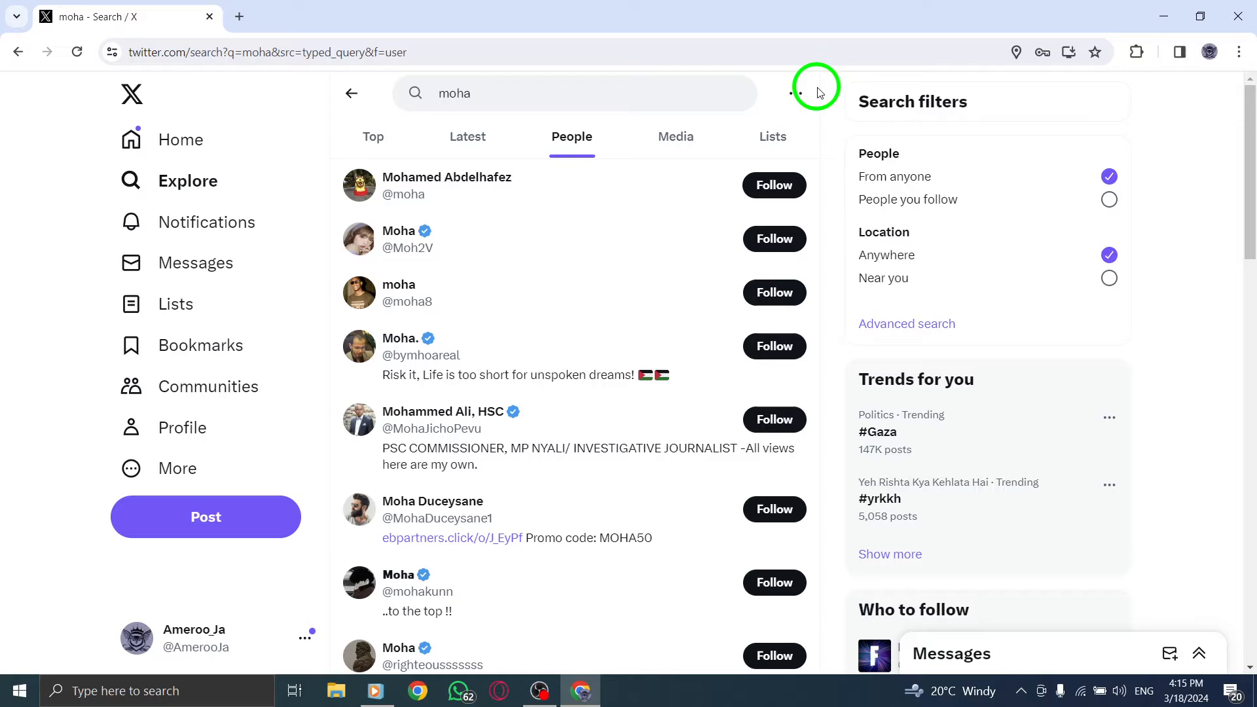
mouse_move(169, 139)
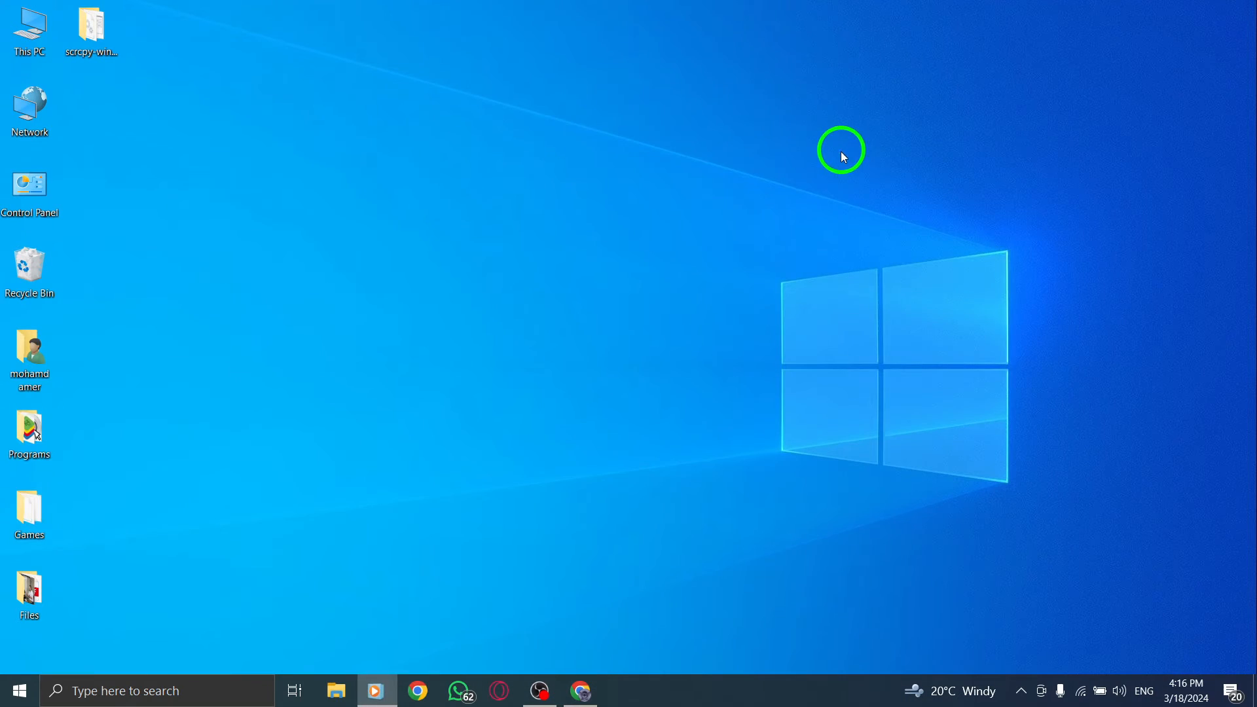
mouse_move(850, 201)
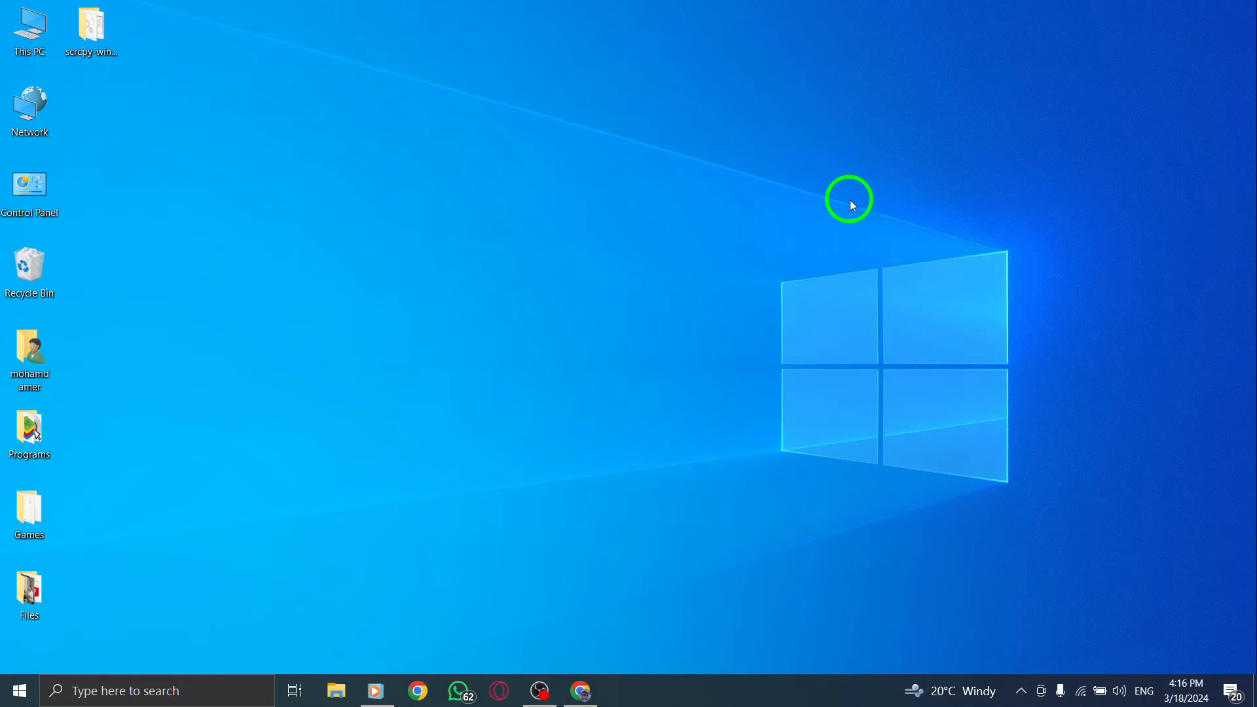